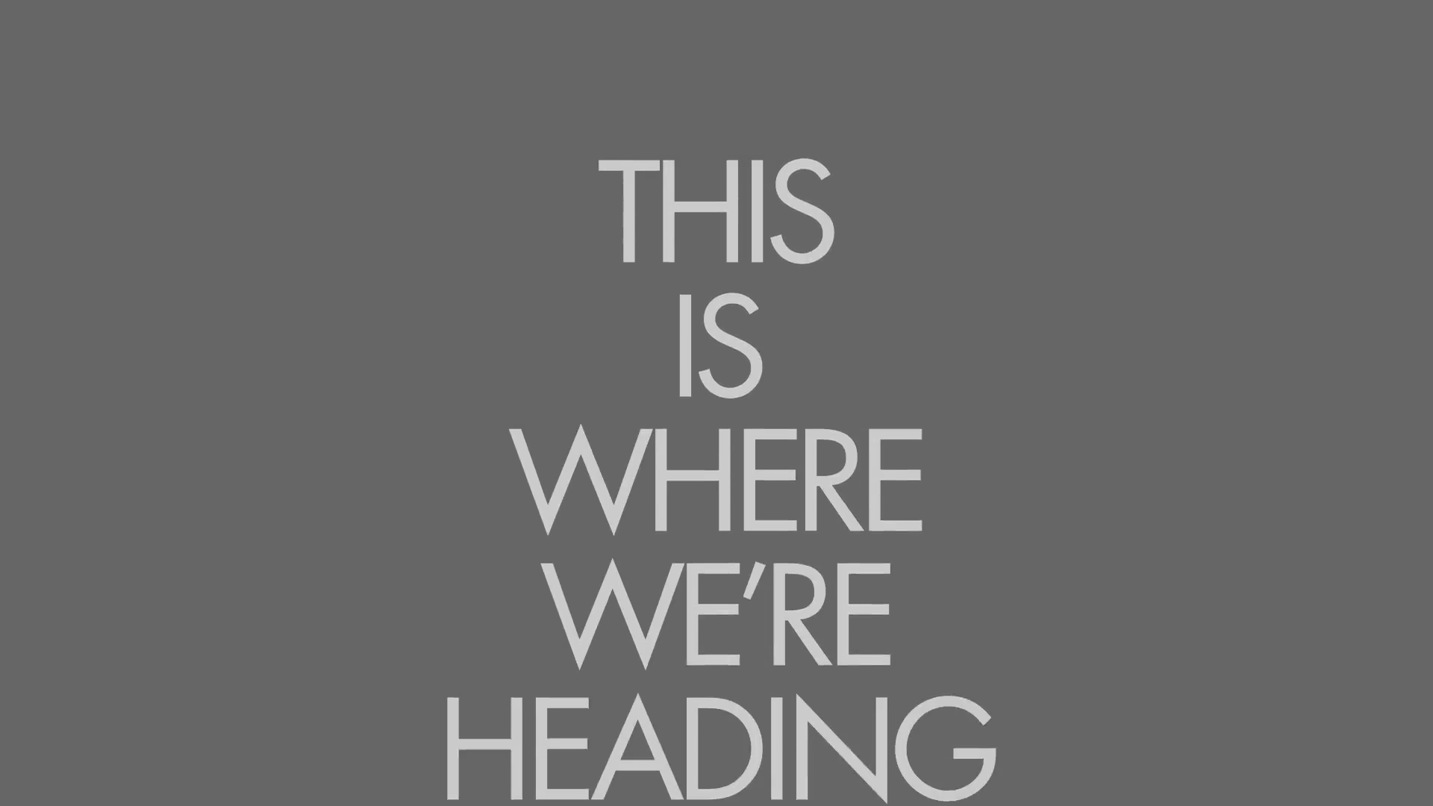
{"action": "scroll", "scroll_direction": "down", "scroll_amount": 3}
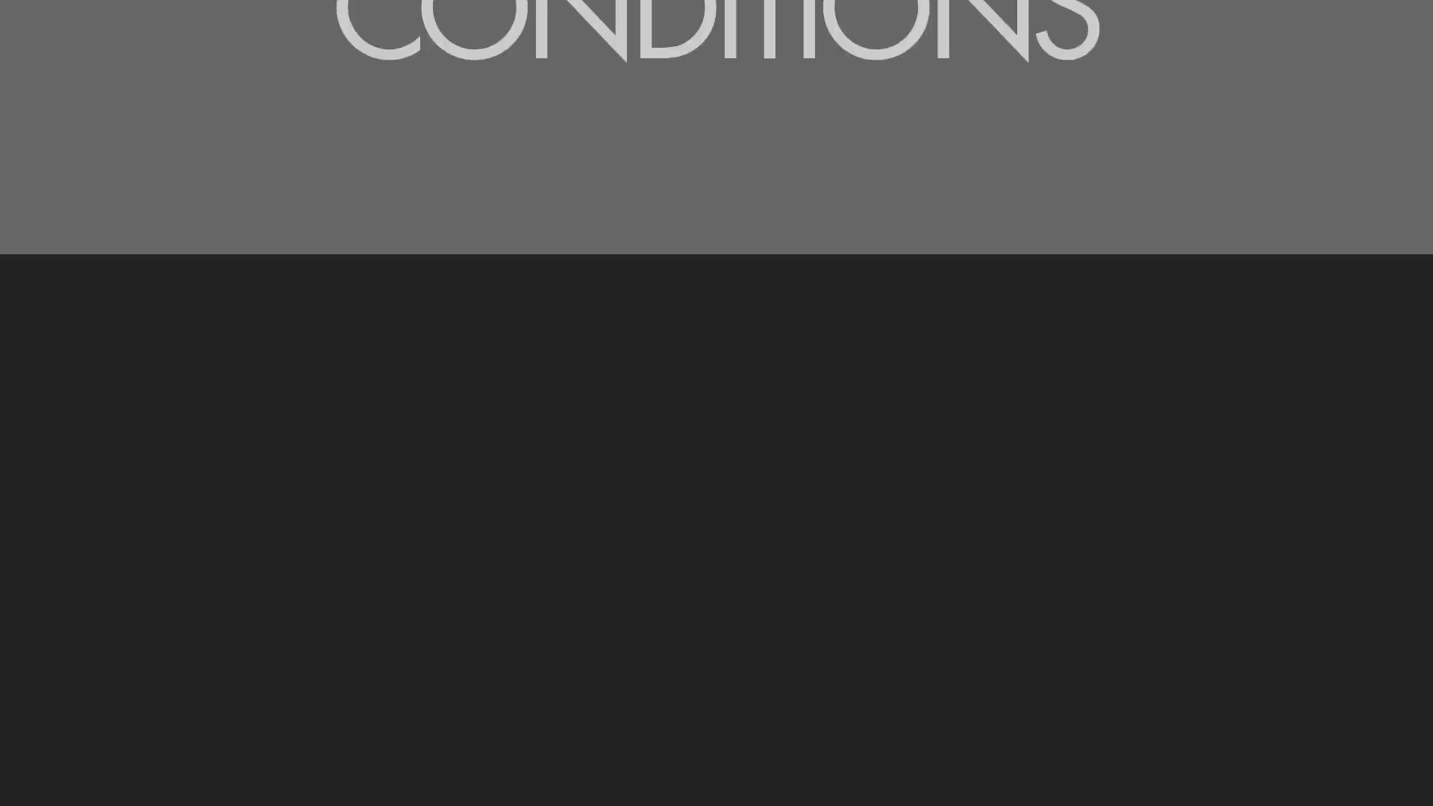